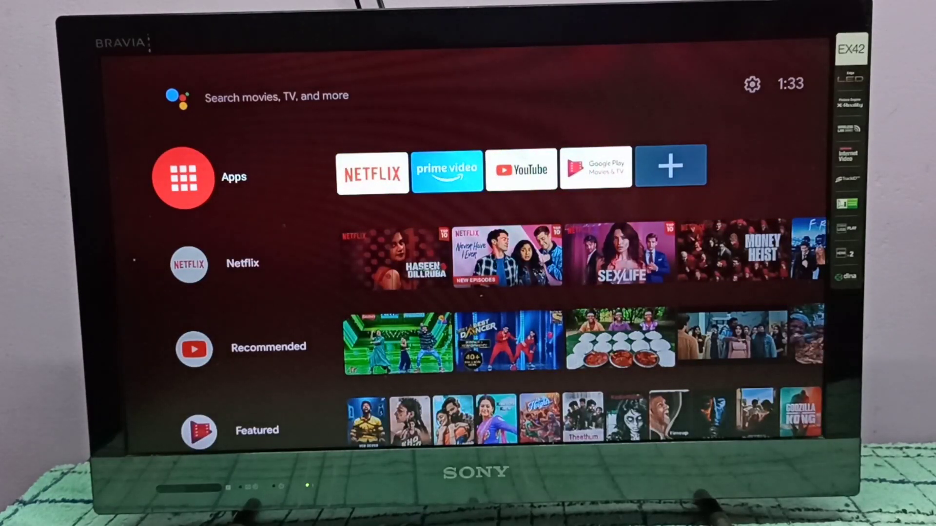
# Launch the Google Play Store from the Android TV home row
pyautogui.click(184, 178)
pyautogui.write('se')
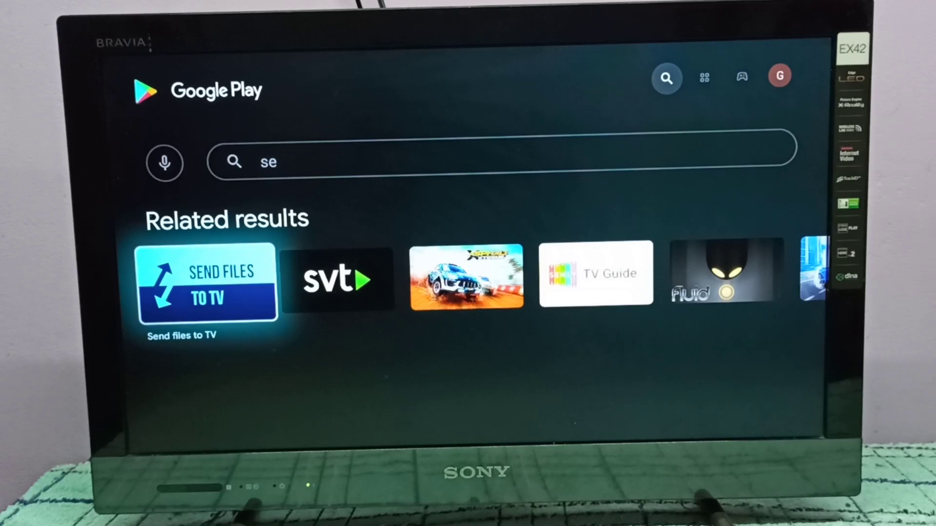
# View the Send files to TV listing, then search 'fil' for file manager apps
pyautogui.click(207, 284)
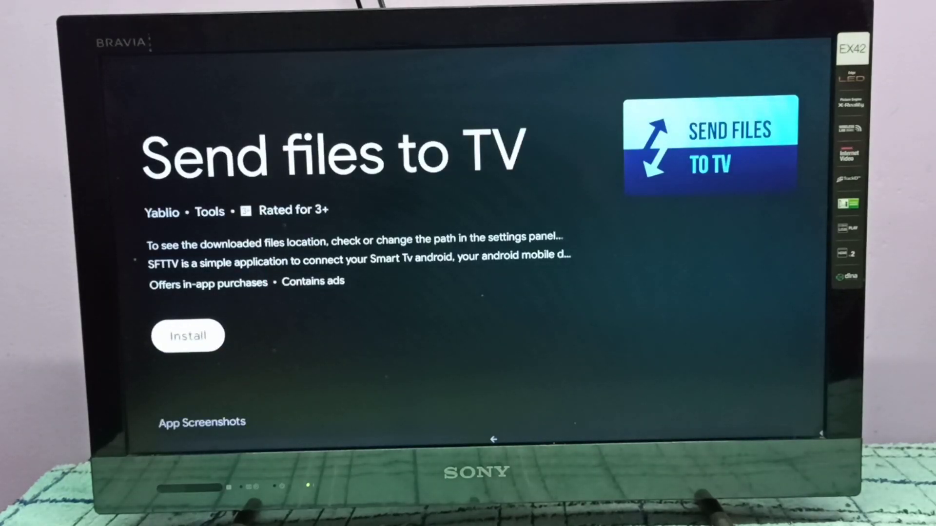
pyautogui.click(187, 335)
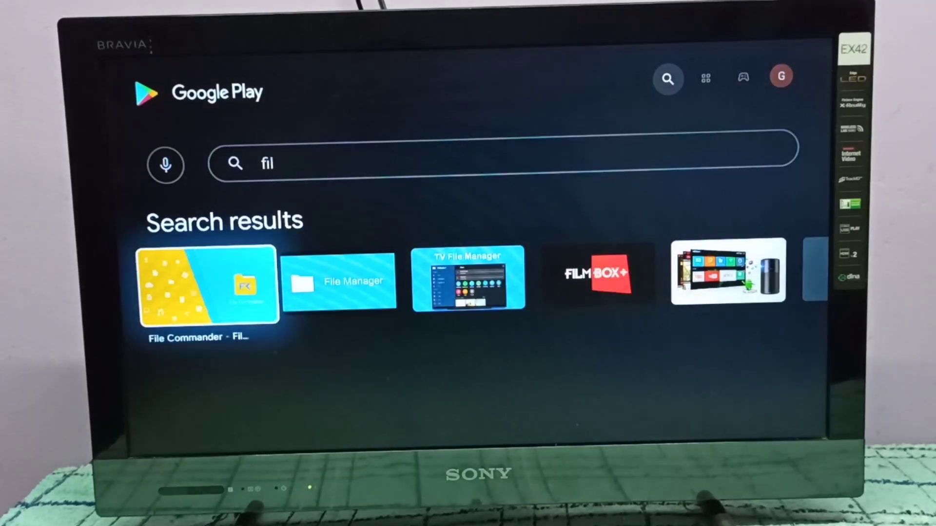
# Select TV File Manager in the results and launch the installed app
pyautogui.hscroll(3)
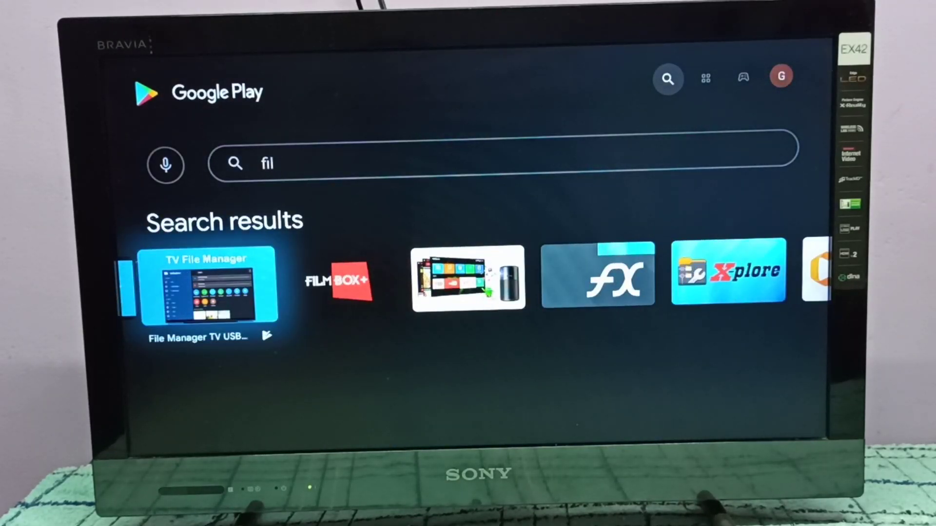
pyautogui.click(209, 286)
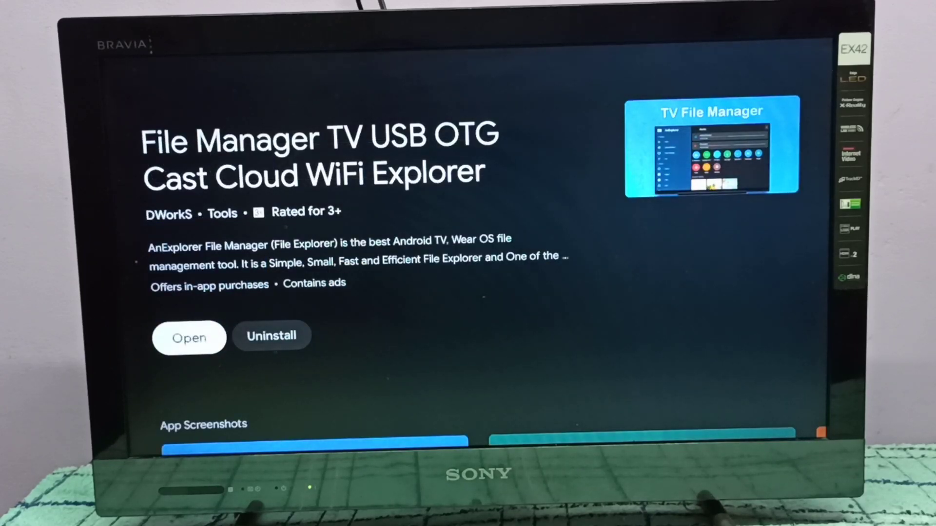
pyautogui.click(188, 337)
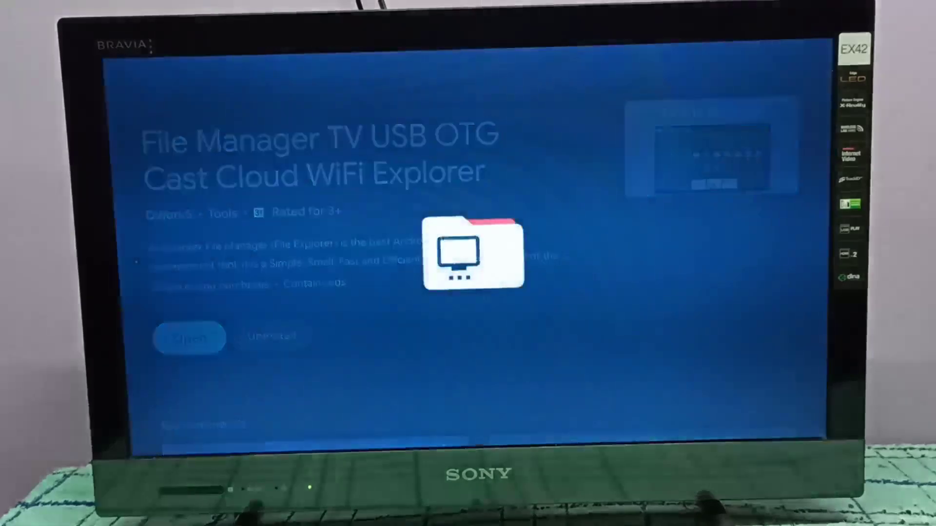
# Move down AnExplorer's side menu past storage and Library toward Downloads
pyautogui.click(189, 339)
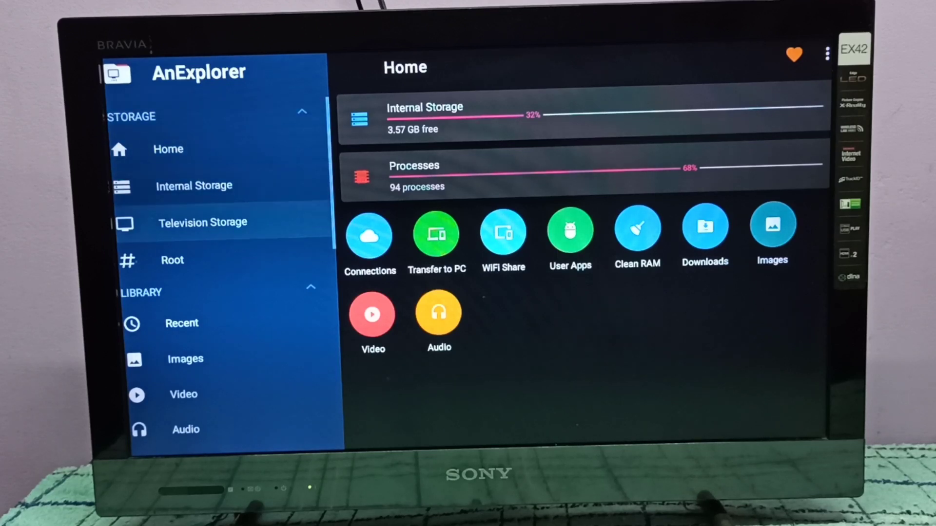
pyautogui.click(182, 323)
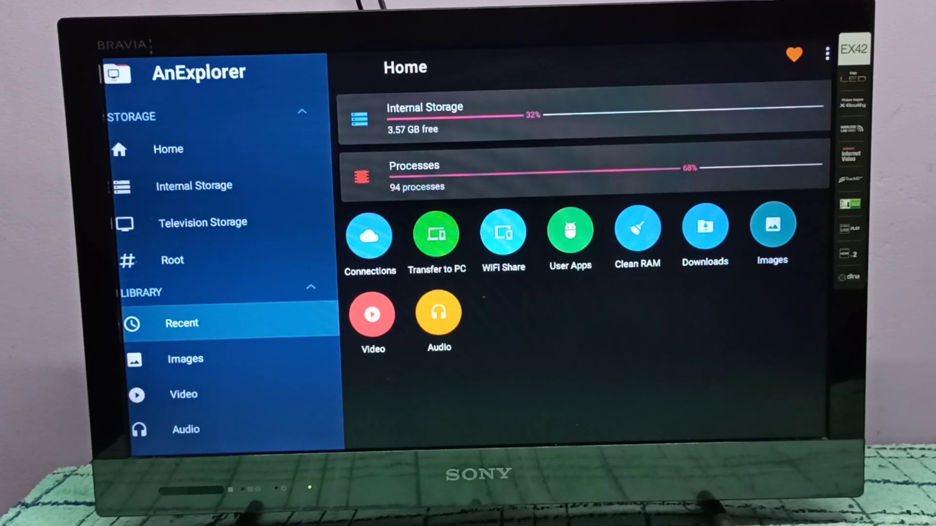
pyautogui.scroll(-3)
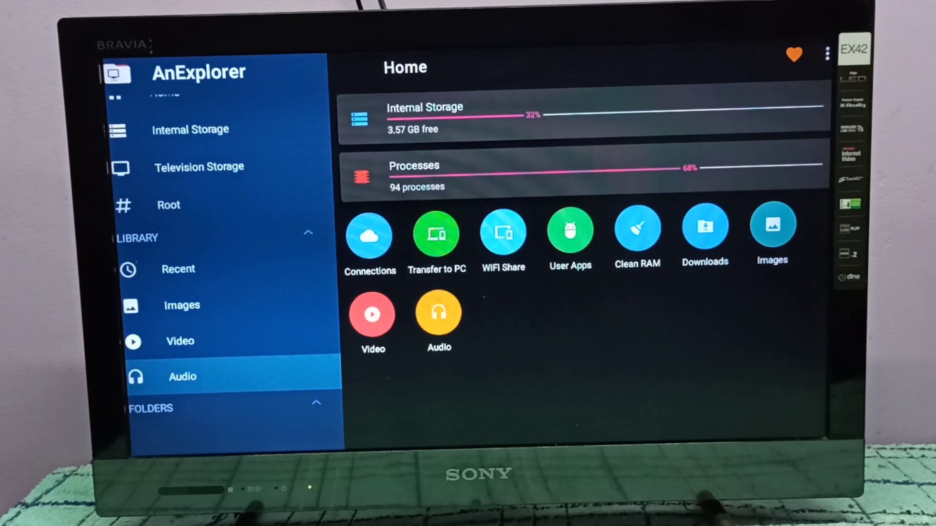
pyautogui.click(179, 341)
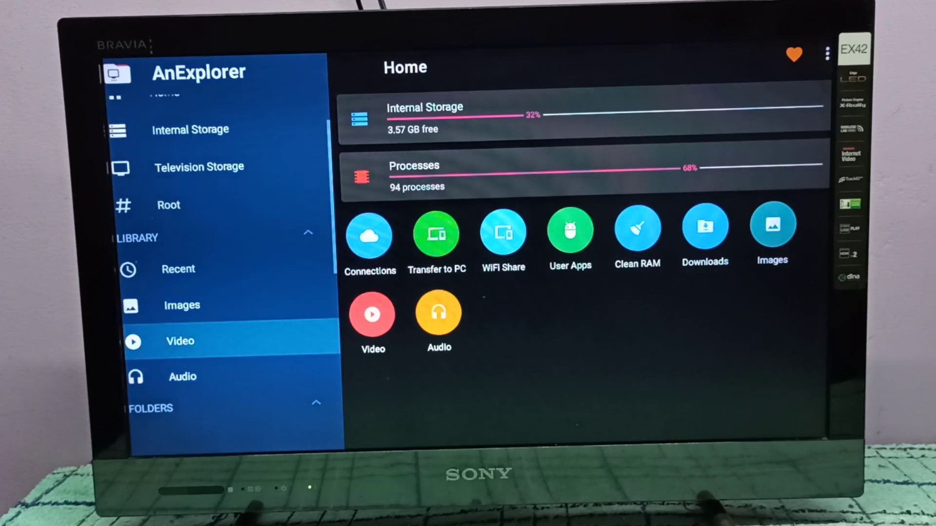
pyautogui.click(182, 306)
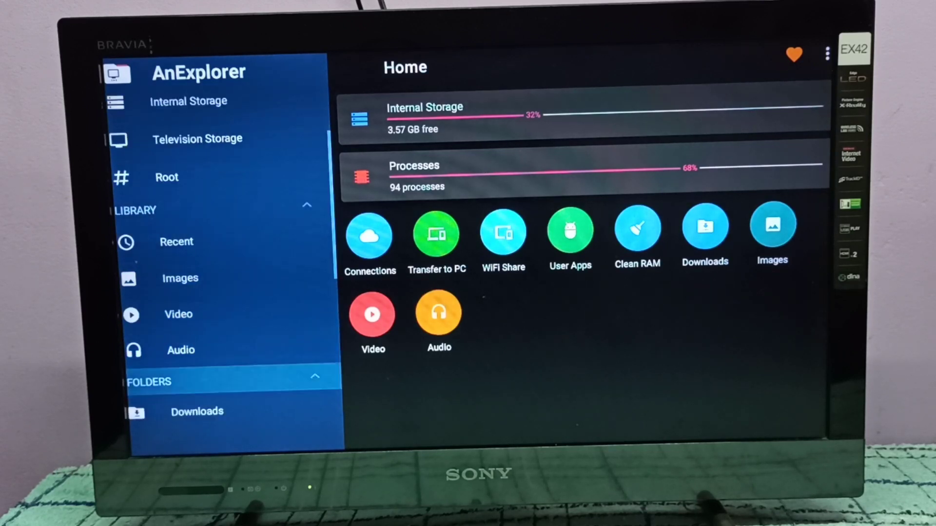
pyautogui.scroll(-3)
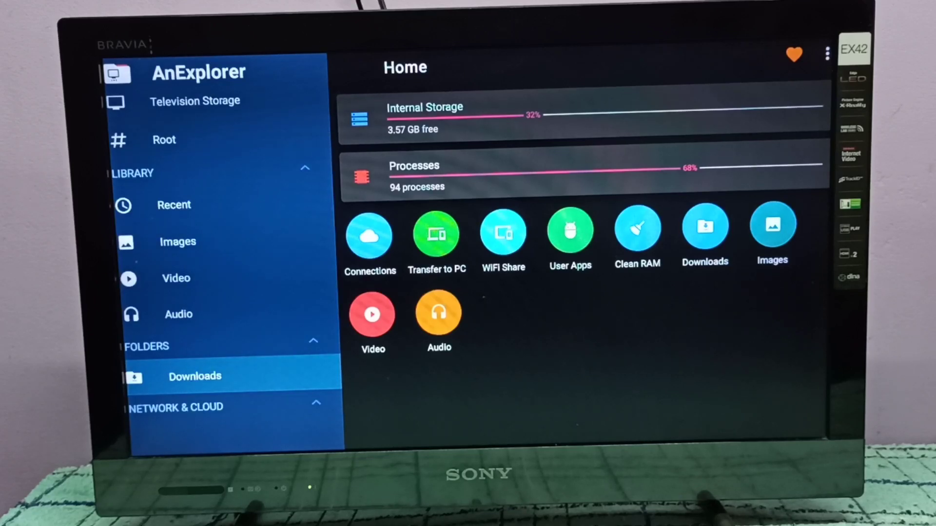
# Select the Chrome APK in Downloads and allow installs from AnExplorer via Settings
pyautogui.click(195, 376)
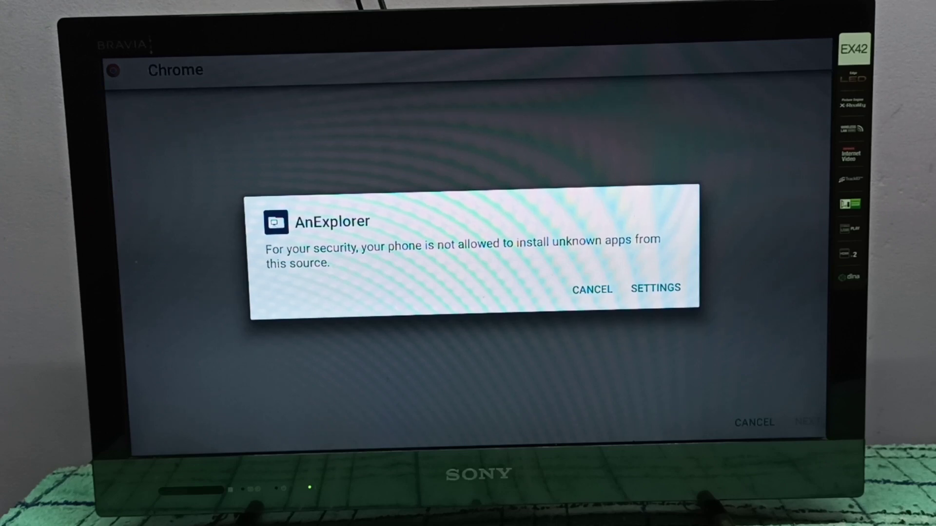
pyautogui.click(655, 289)
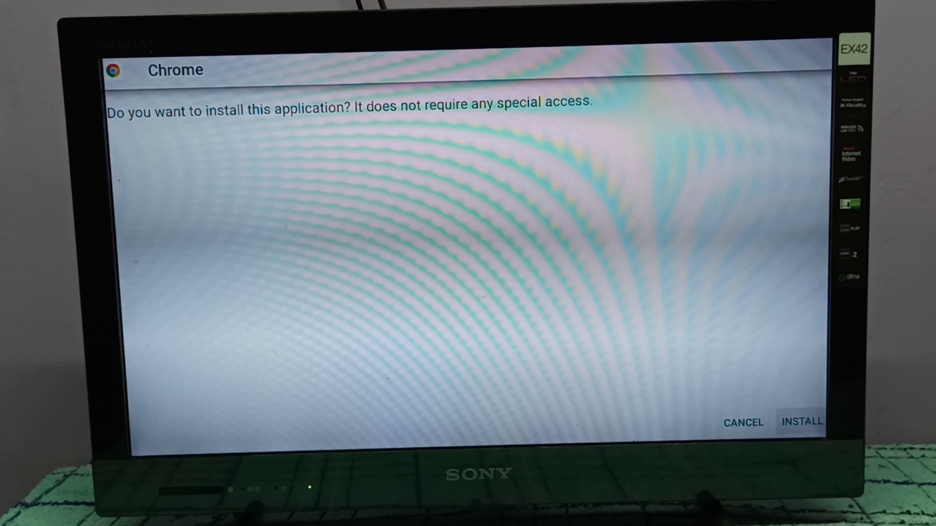
# Install Chrome from the APK until 'App installed' is confirmed
pyautogui.click(801, 422)
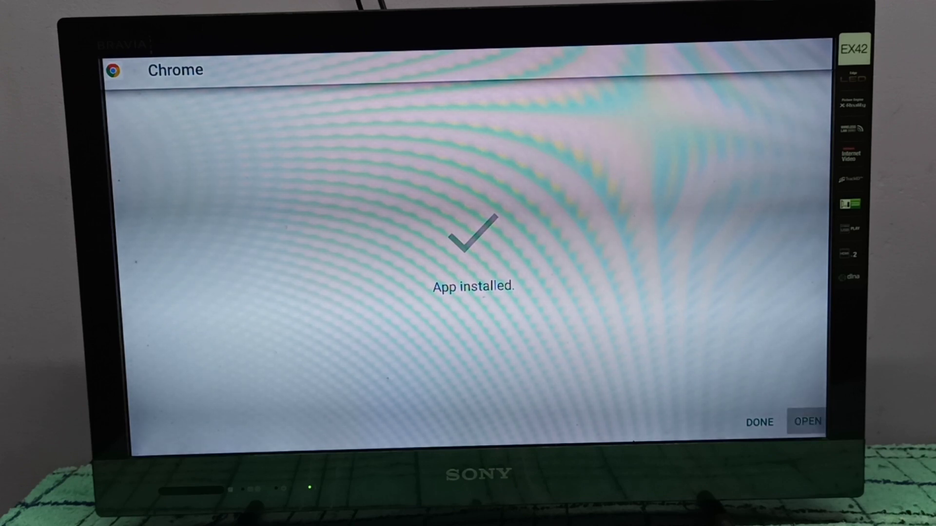
# Launch Chrome, accept the terms and keep Lite mode on
pyautogui.click(807, 422)
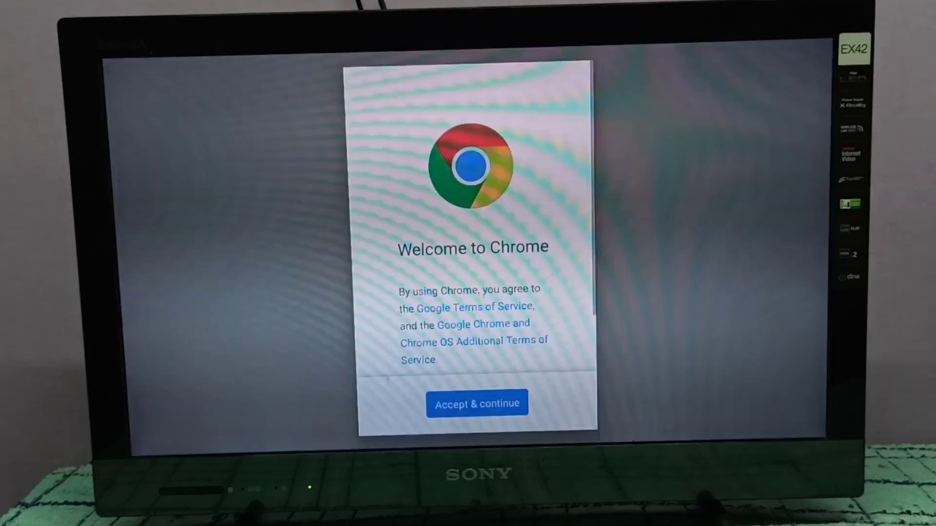
pyautogui.scroll(-3)
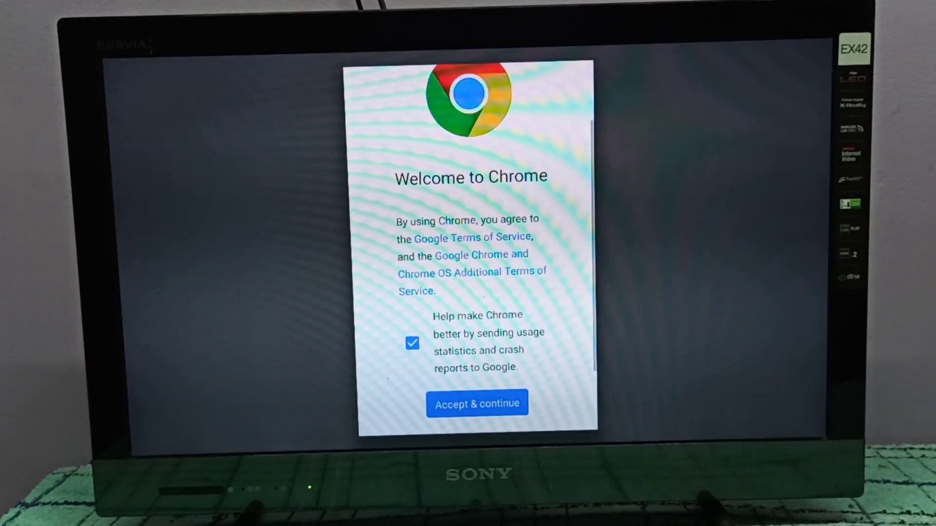
pyautogui.click(477, 404)
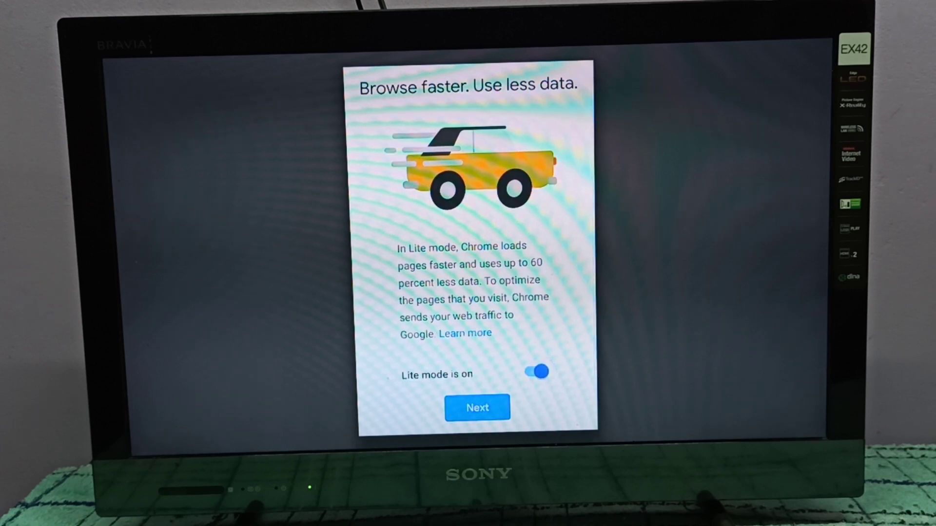
pyautogui.click(477, 408)
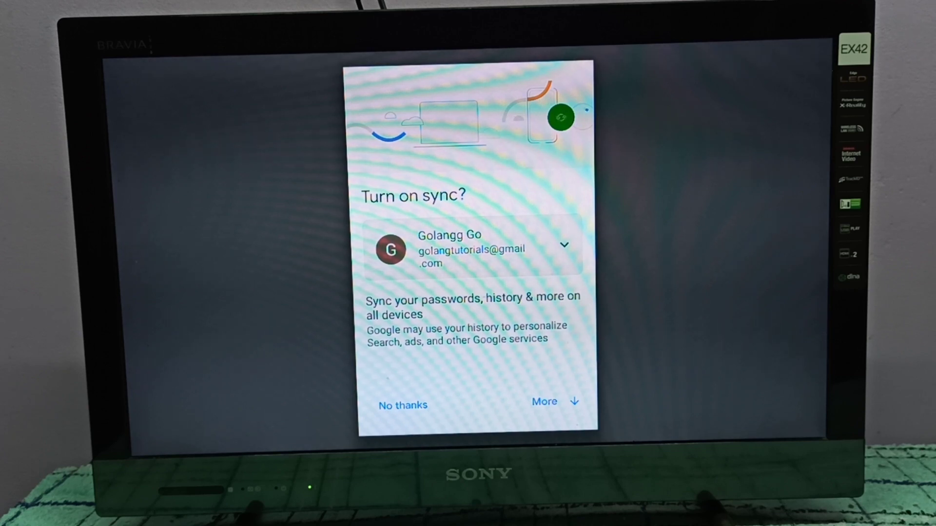
# Turn on sync with 'Yes, I'm in' to reach the Google new tab page
pyautogui.click(544, 401)
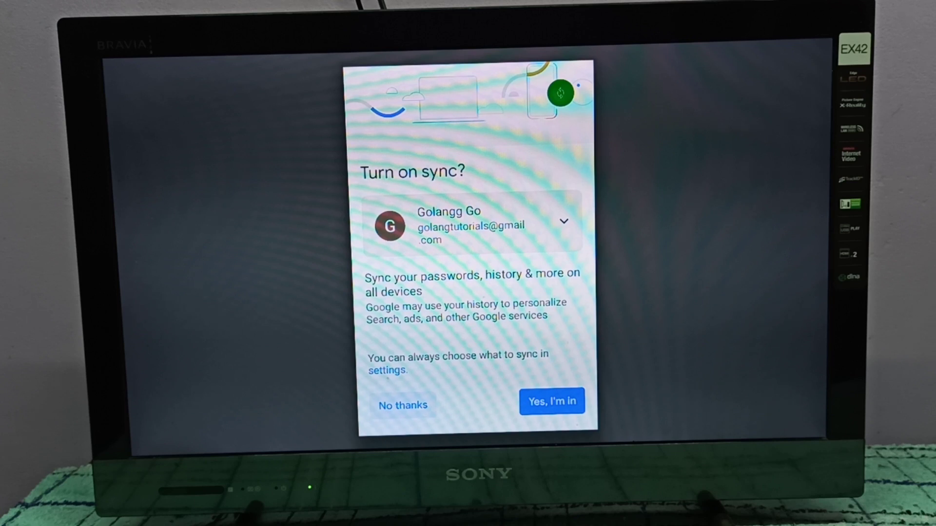
pyautogui.click(403, 405)
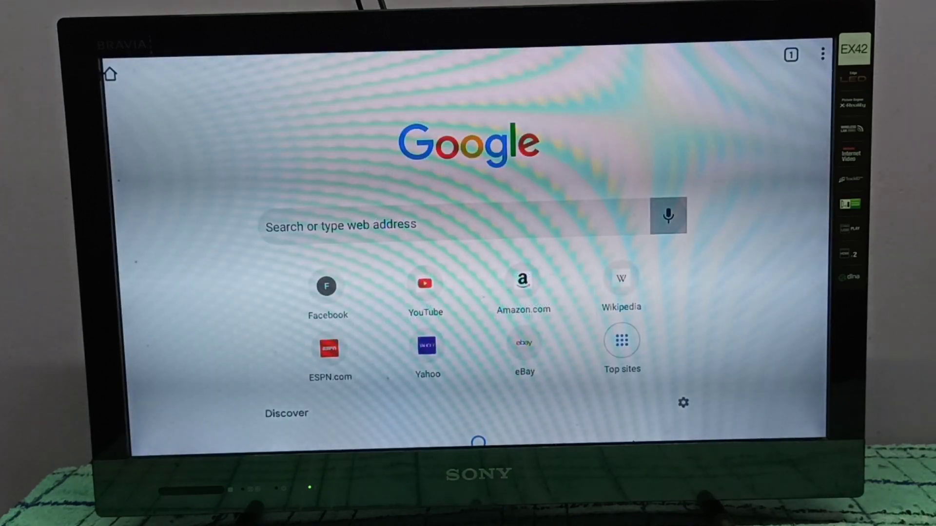